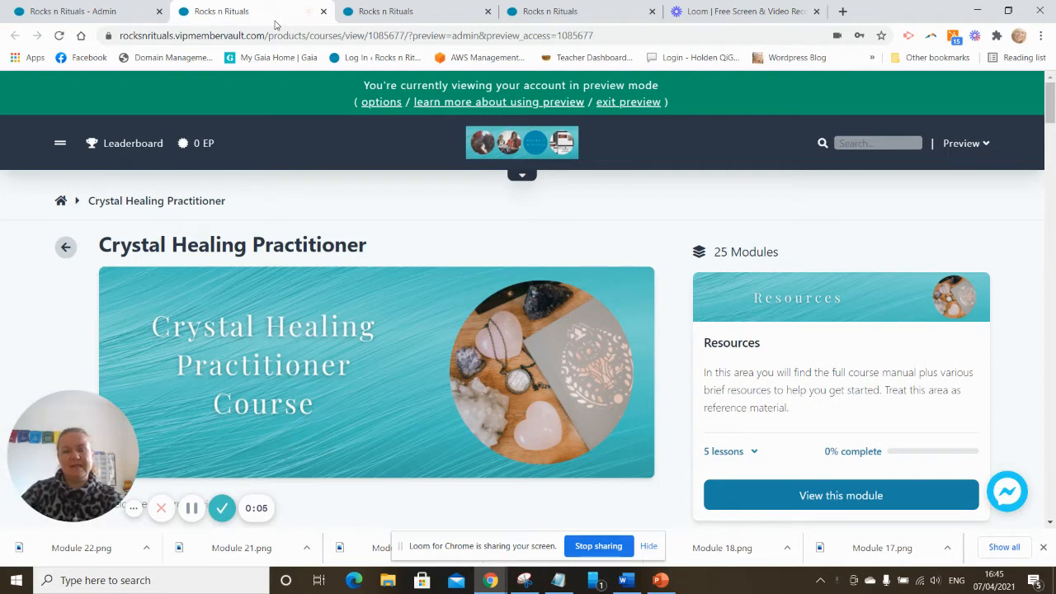
mouse_move(452, 218)
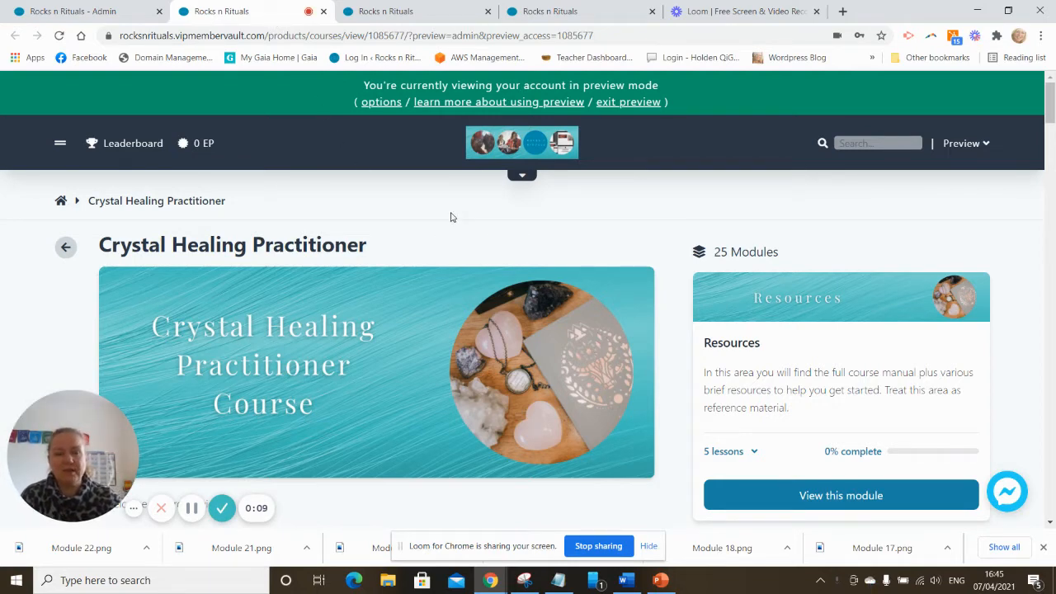
mouse_move(676, 124)
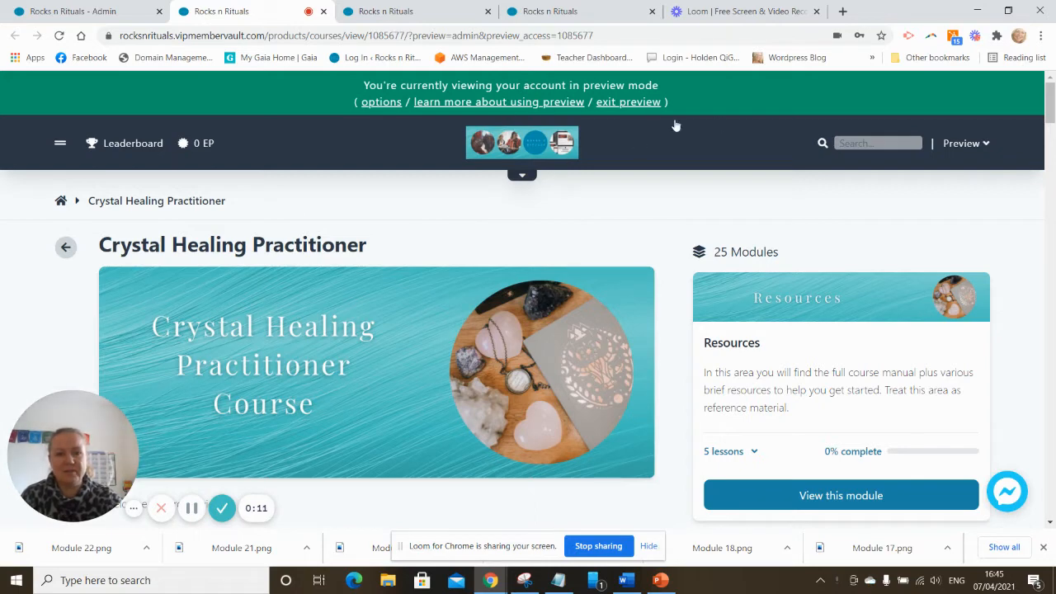
mouse_move(466, 310)
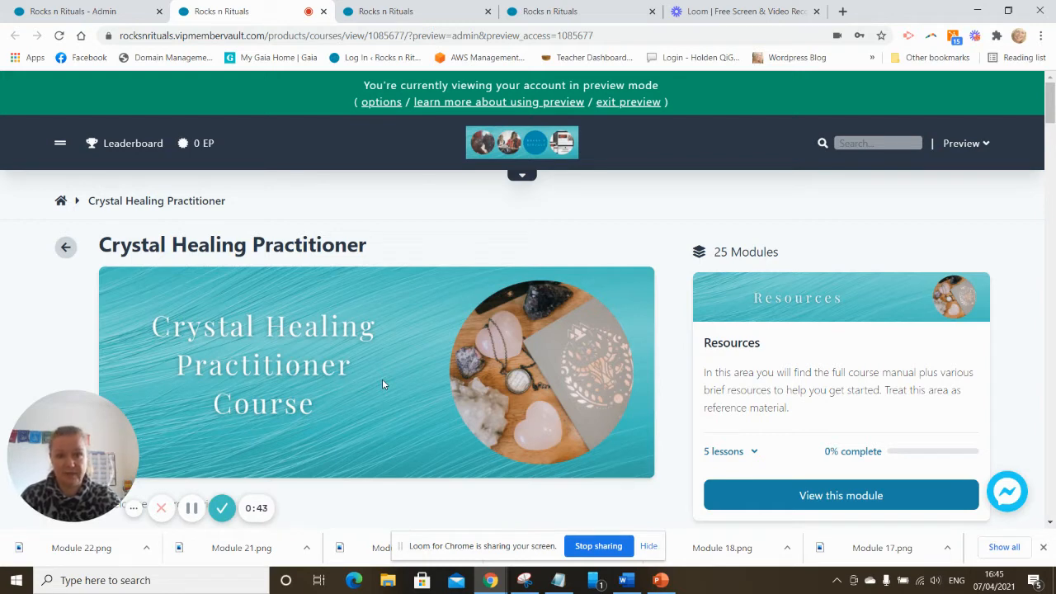
mouse_move(406, 332)
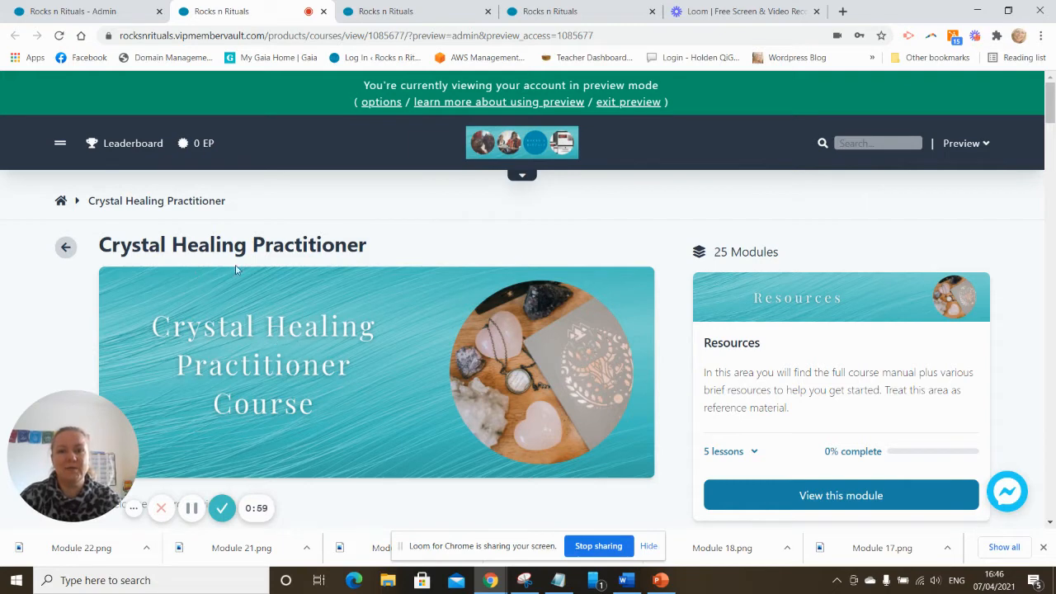
scroll(down, 3)
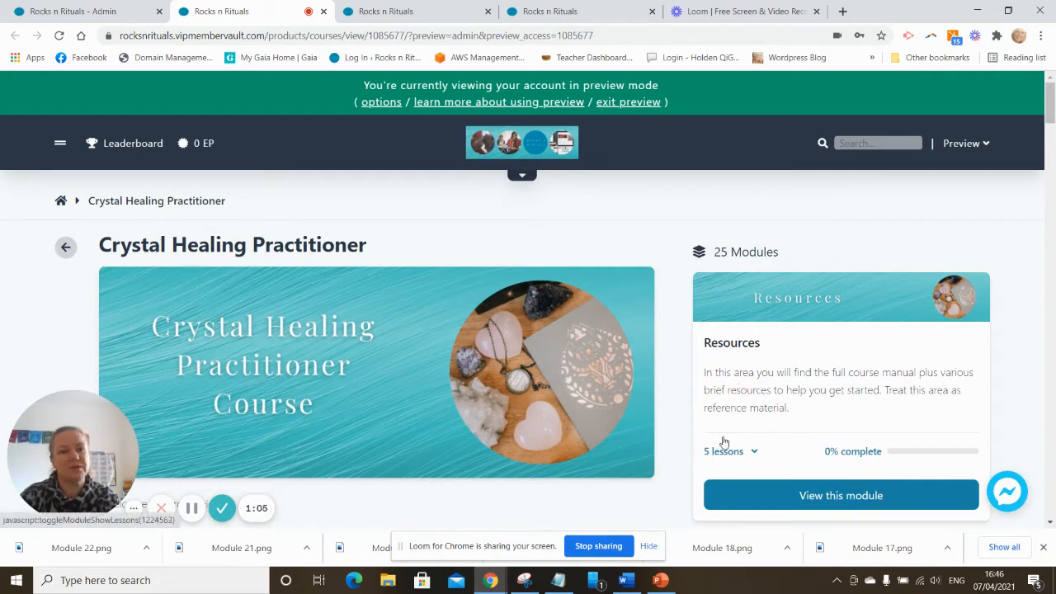
mouse_move(716, 406)
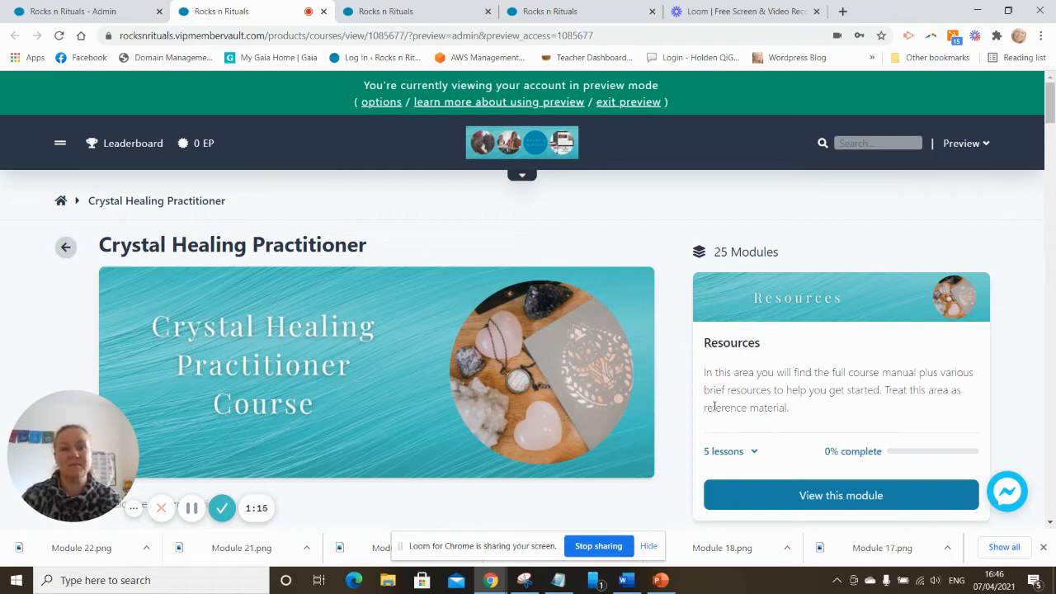
scroll(down, 3)
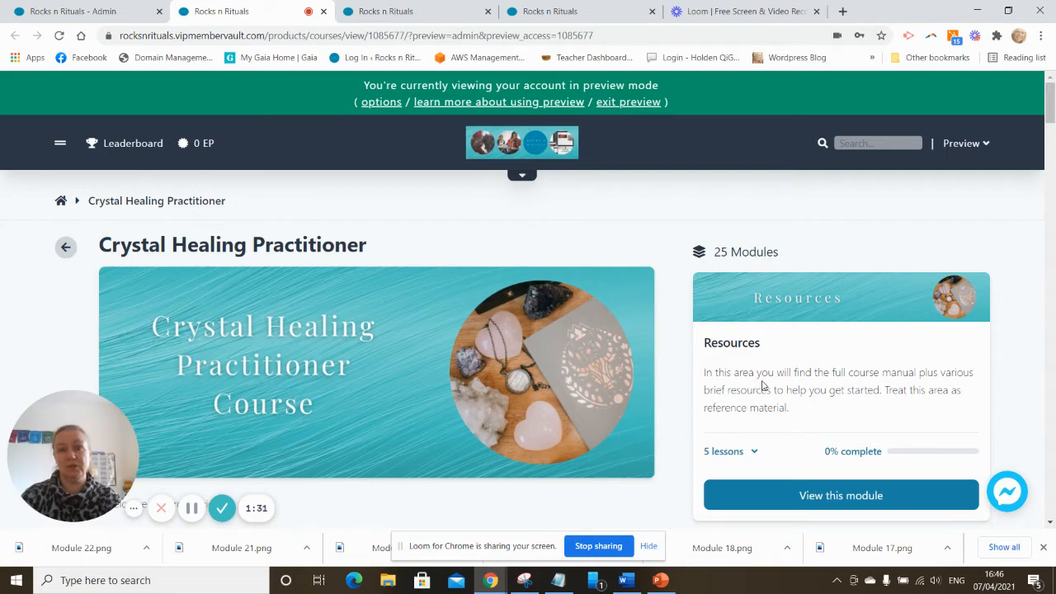
scroll(down, 3)
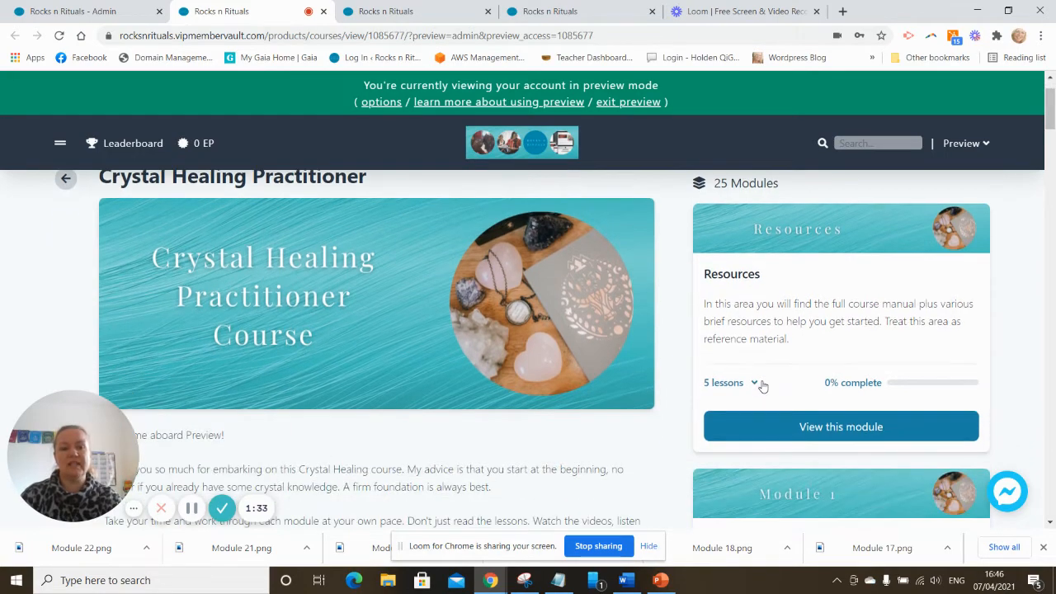
scroll(down, 3)
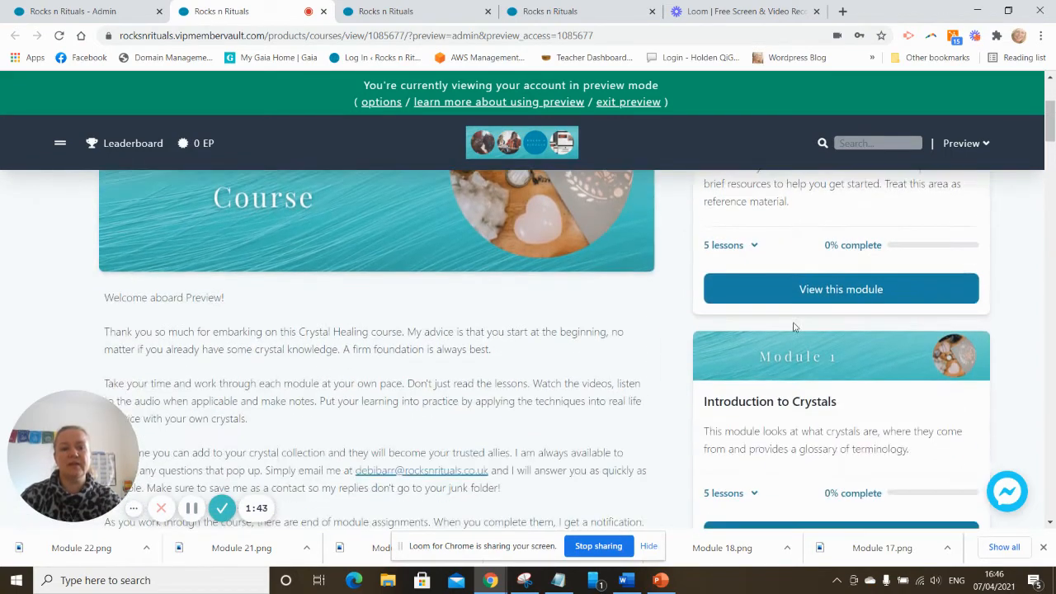
scroll(down, 3)
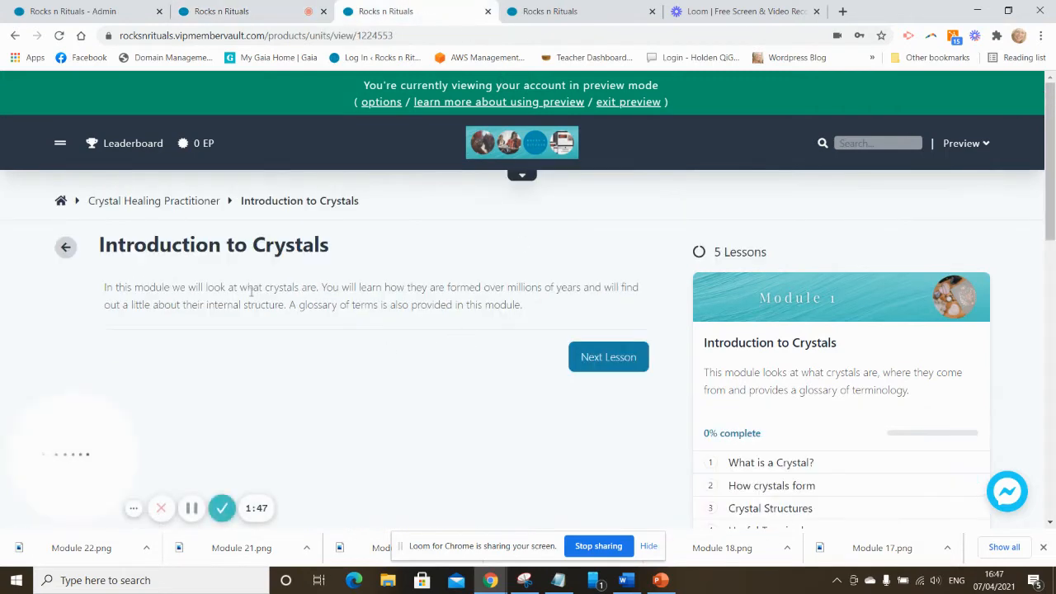
scroll(down, 3)
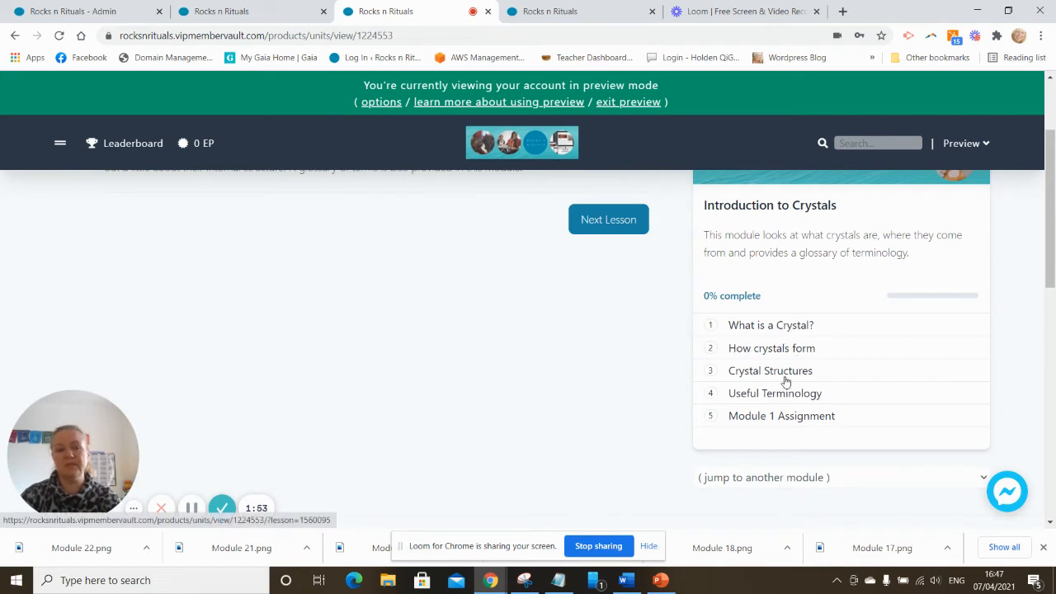
mouse_move(825, 413)
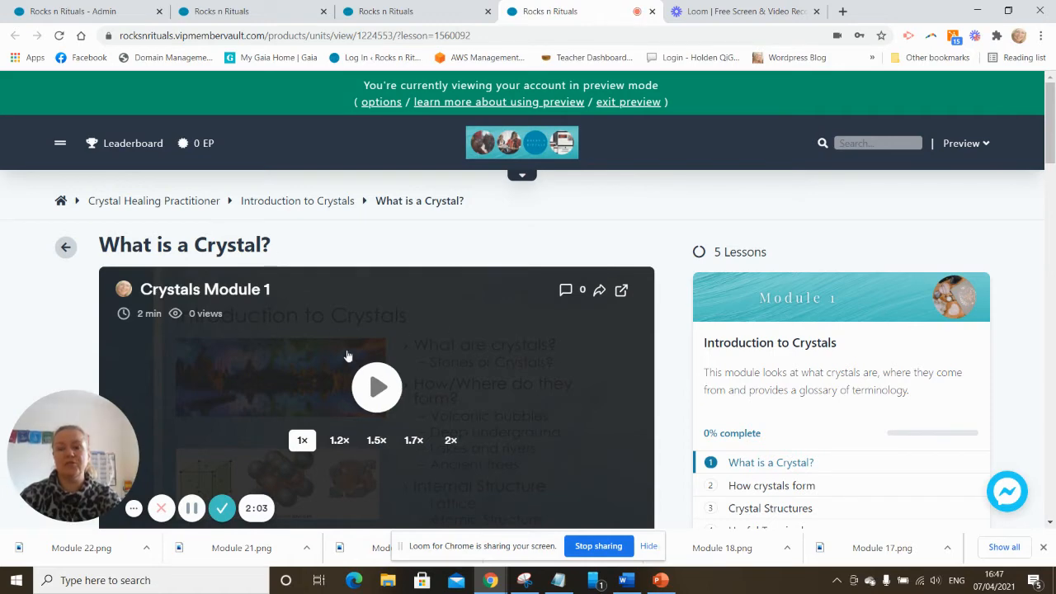
mouse_move(485, 369)
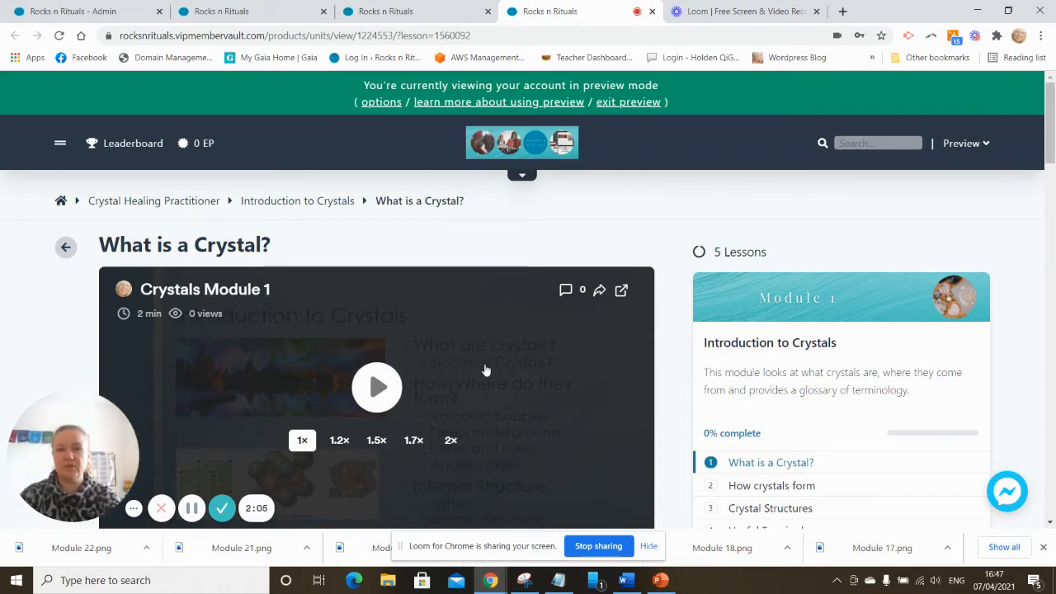
scroll(down, 3)
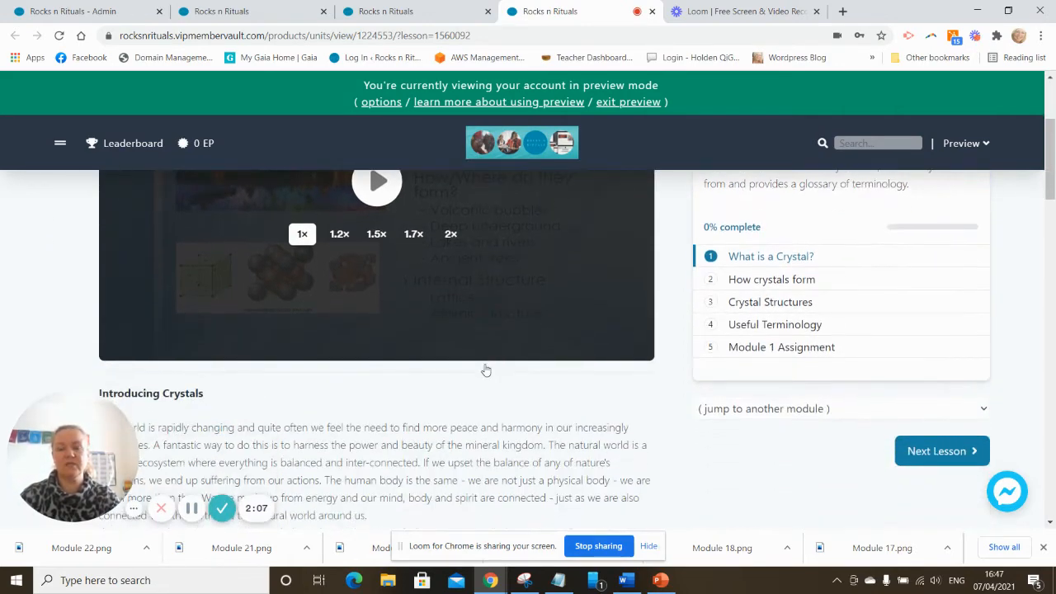
scroll(down, 3)
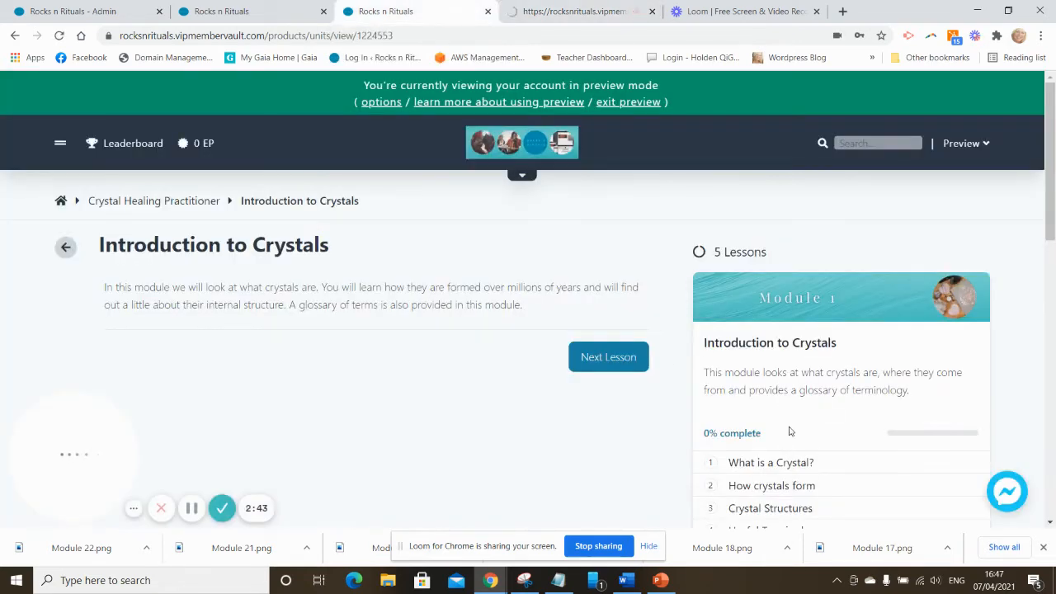
scroll(down, 3)
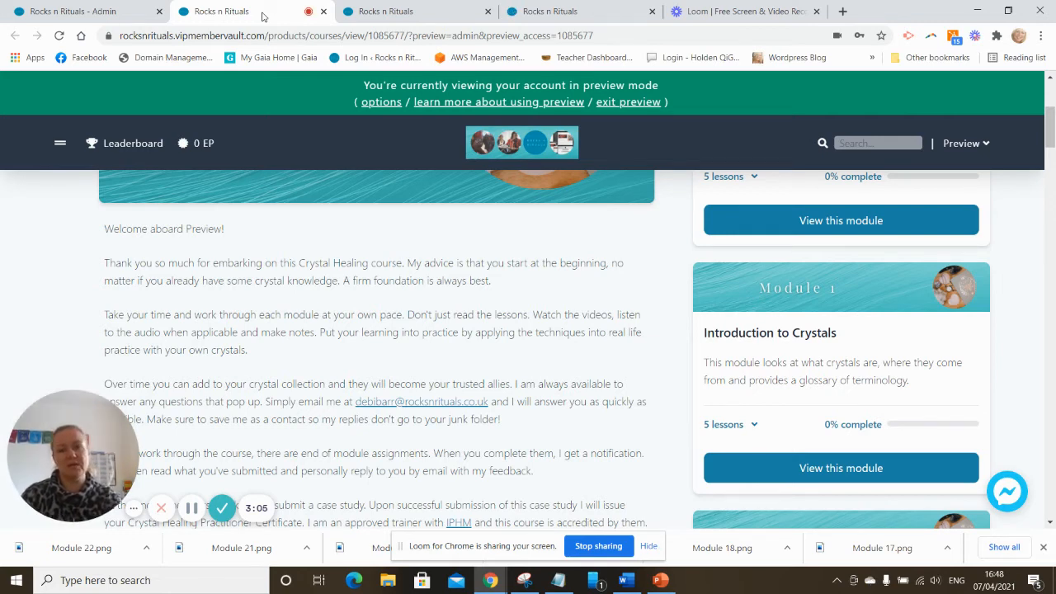
mouse_move(534, 360)
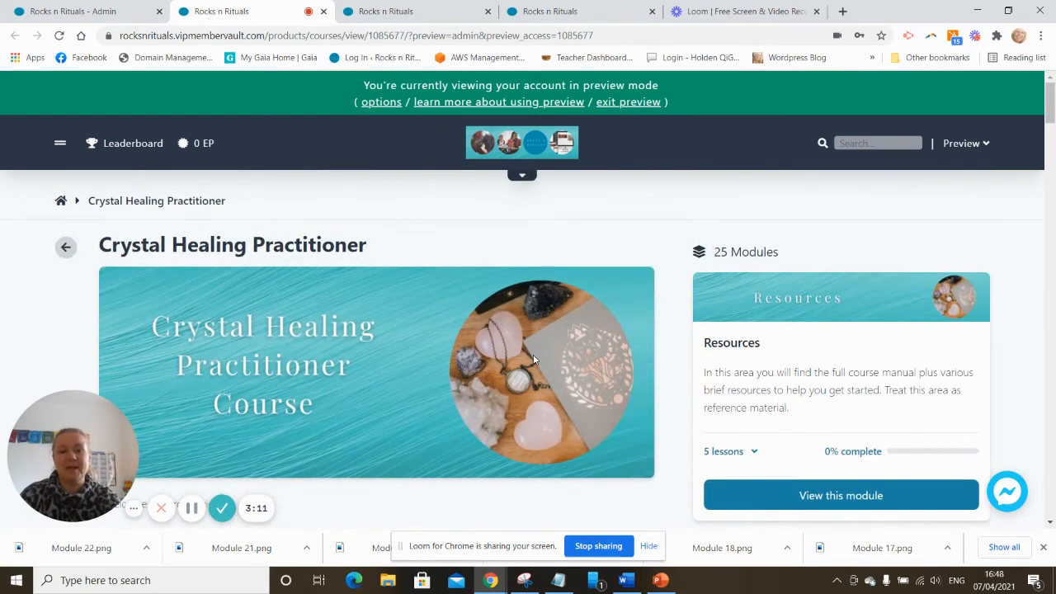
scroll(down, 3)
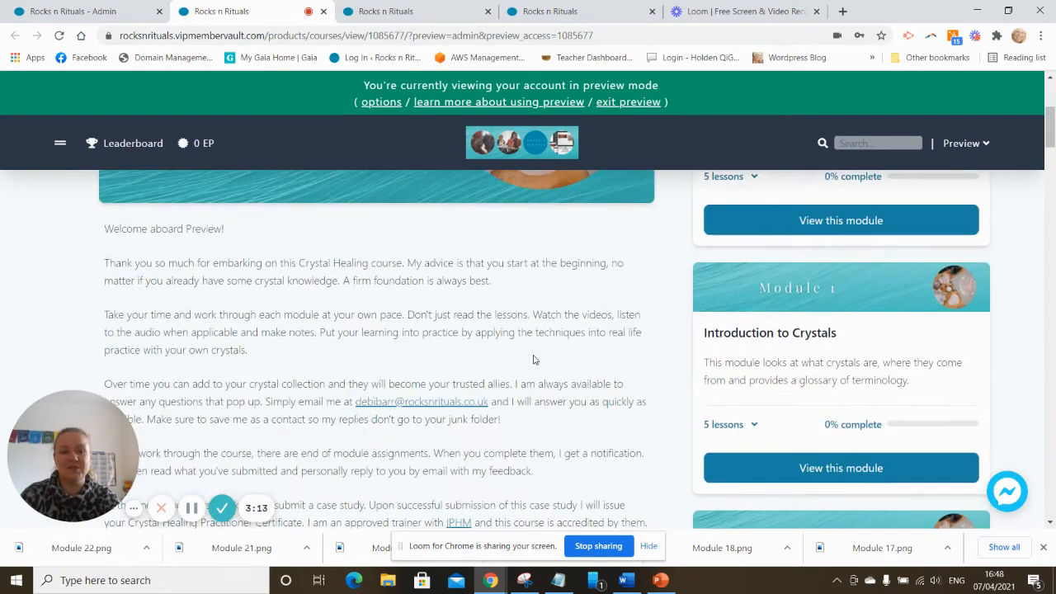
scroll(down, 3)
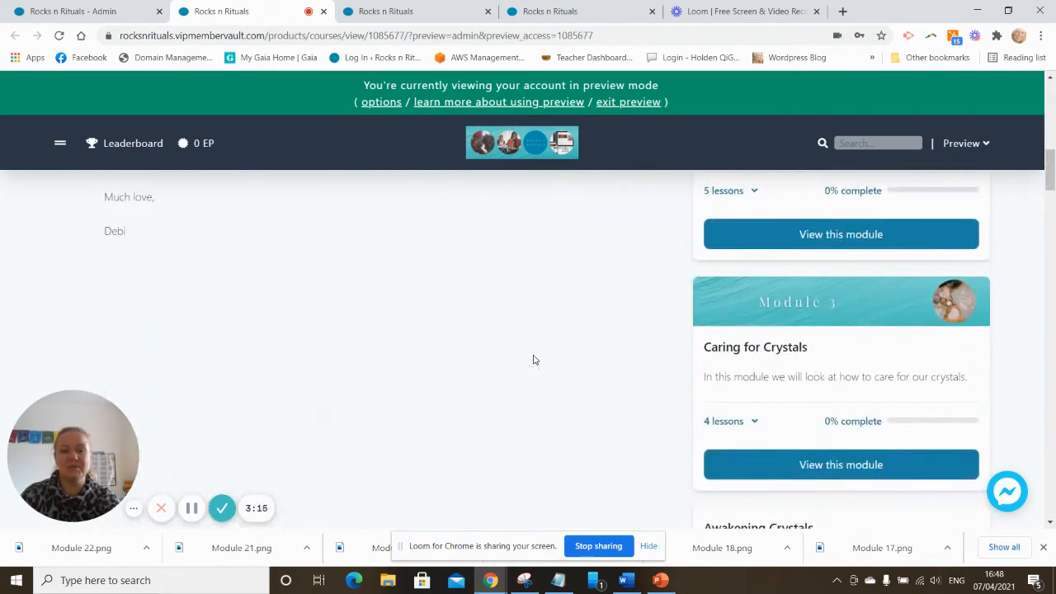
scroll(up, 3)
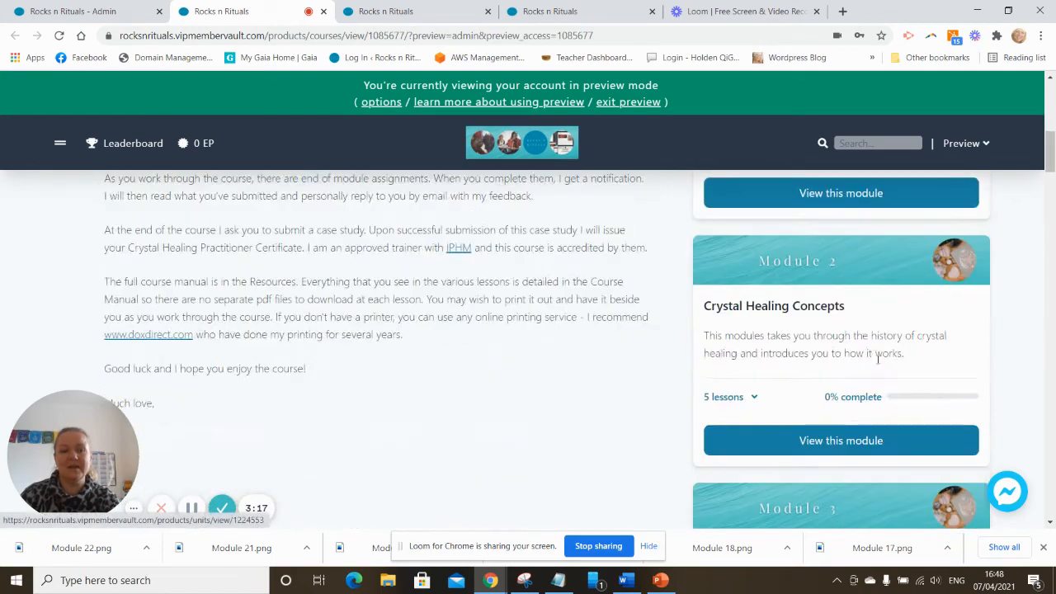
scroll(down, 3)
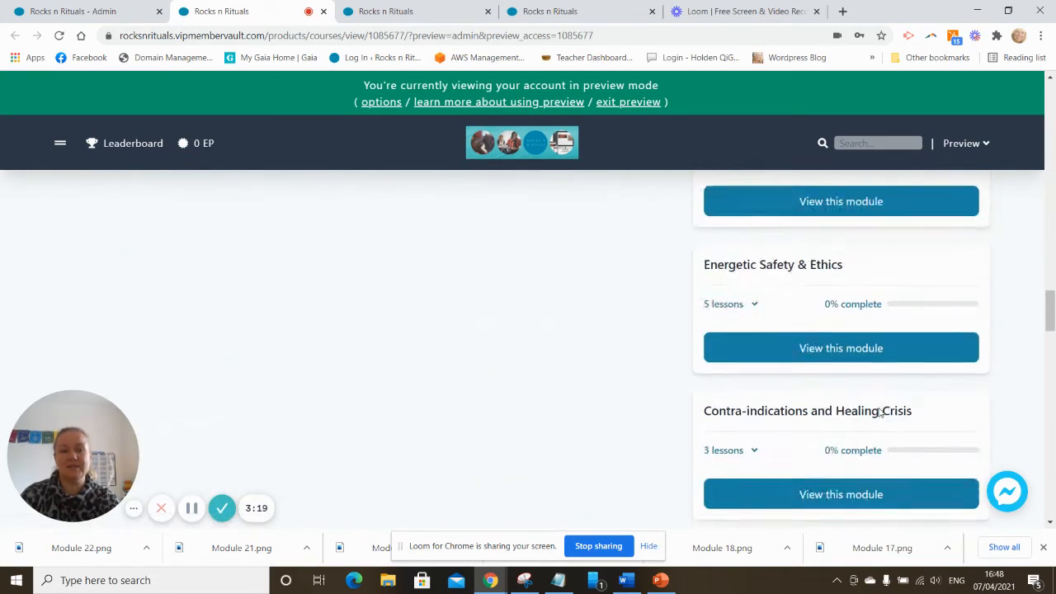
scroll(down, 3)
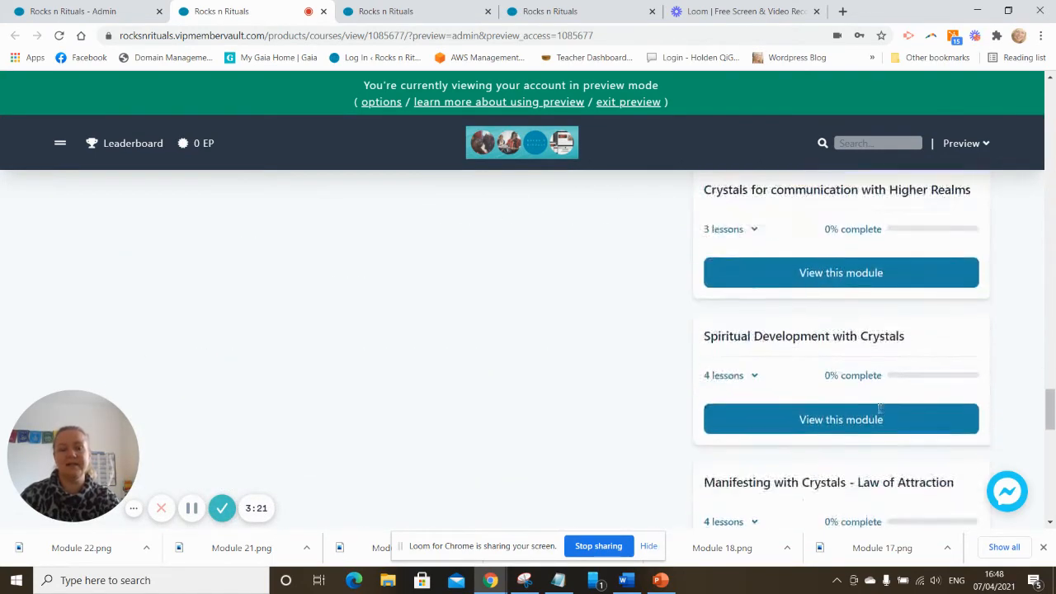
scroll(down, 3)
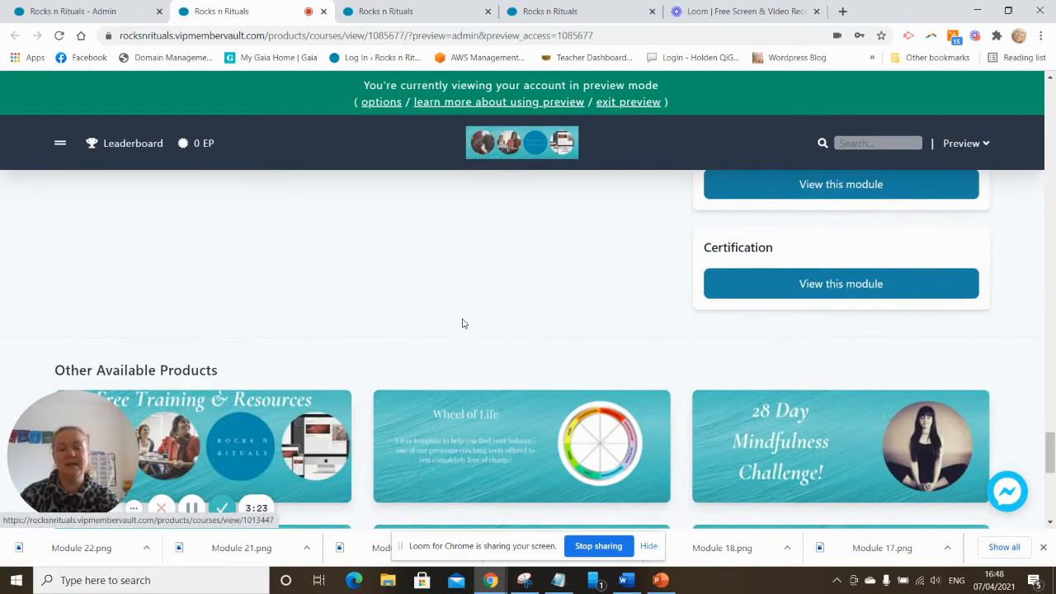
scroll(down, 3)
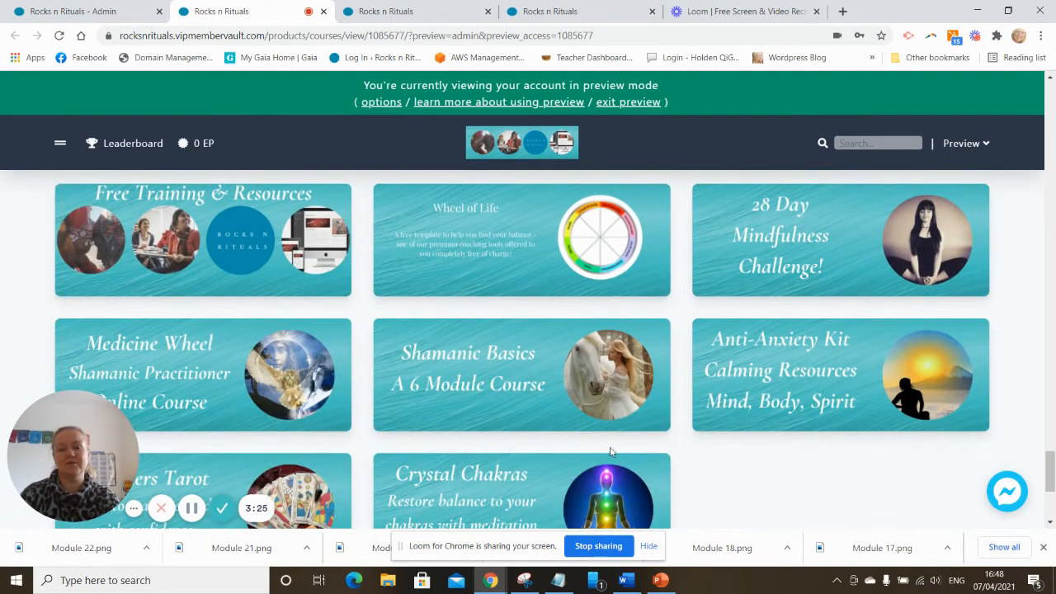
mouse_move(767, 423)
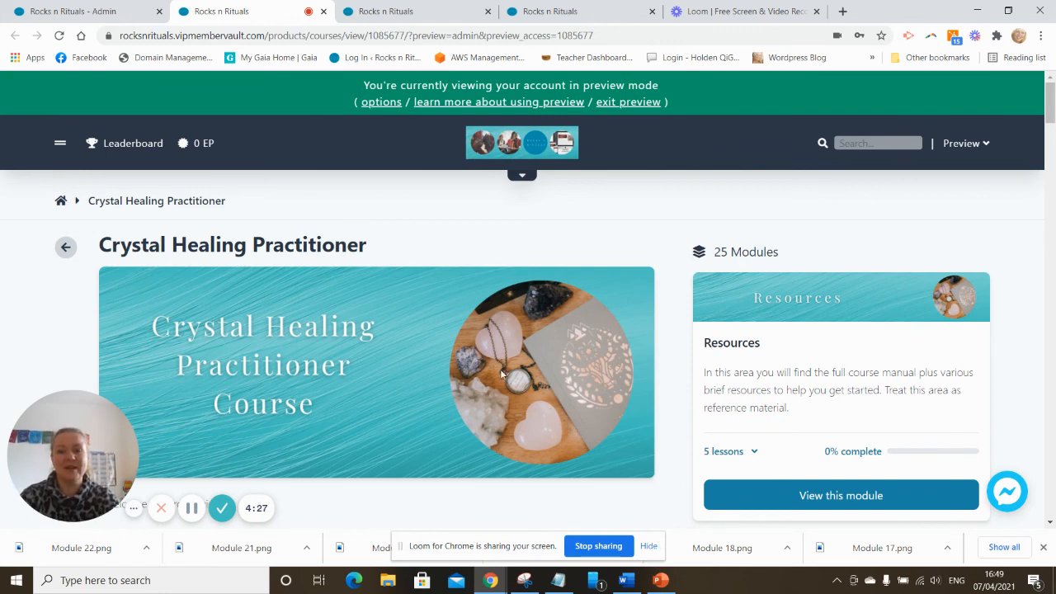
mouse_move(222, 508)
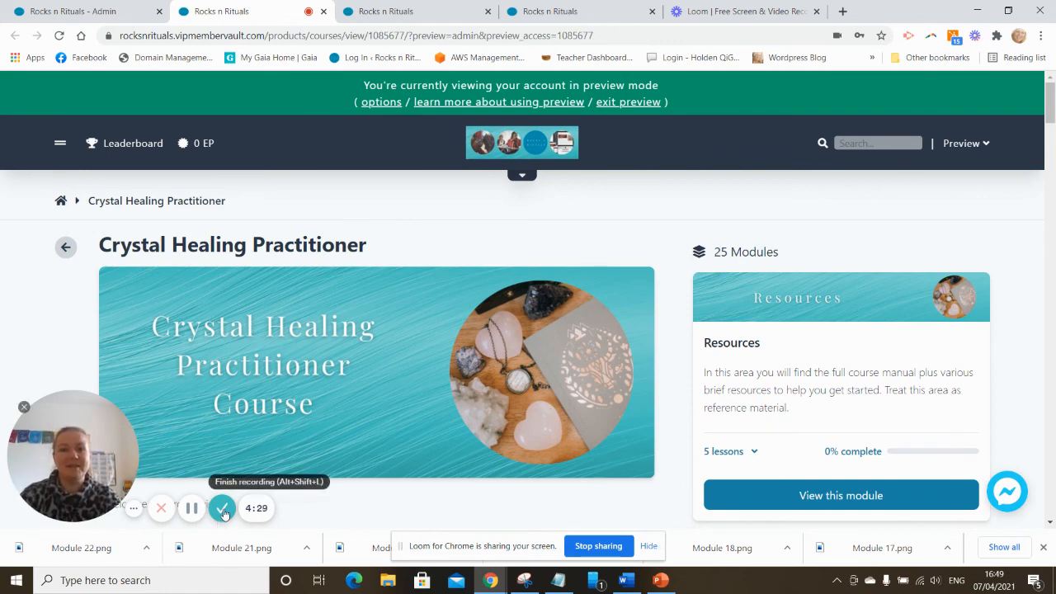